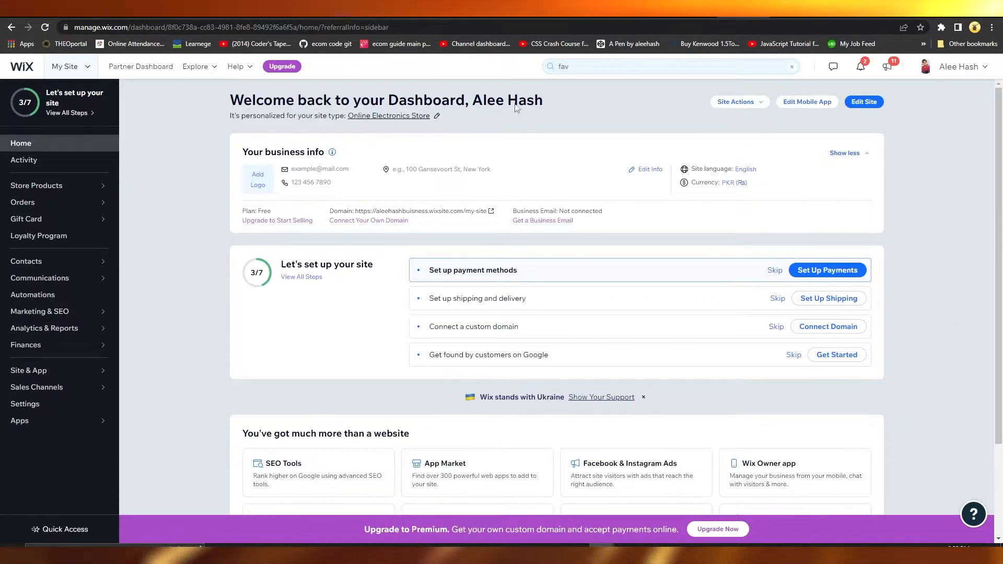
Search the dashboard for "fav" to surface the Favicon result under Tools & Settings.
click(660, 67)
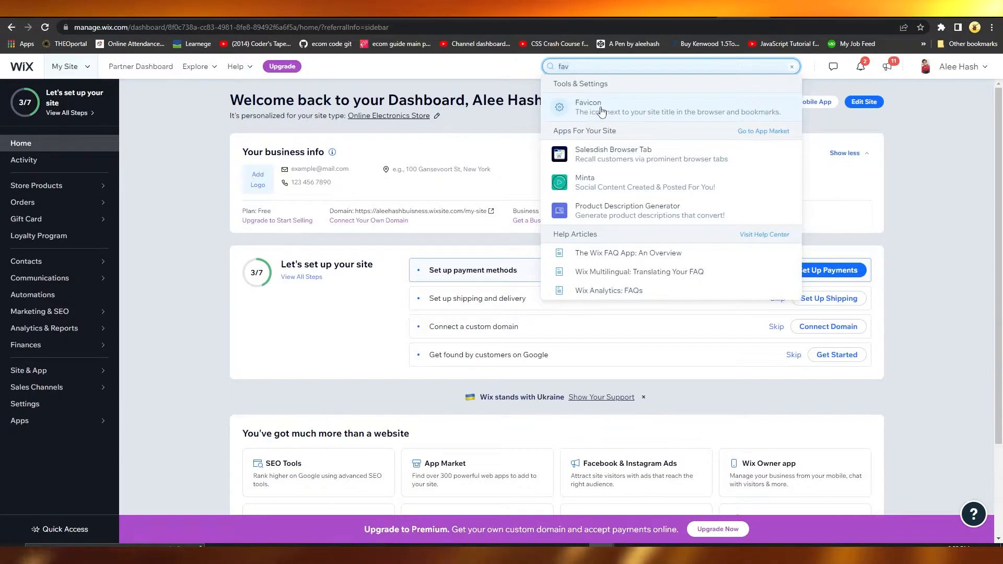
Go to the Favicon section of Website Settings showing the default Wix logo.
click(602, 107)
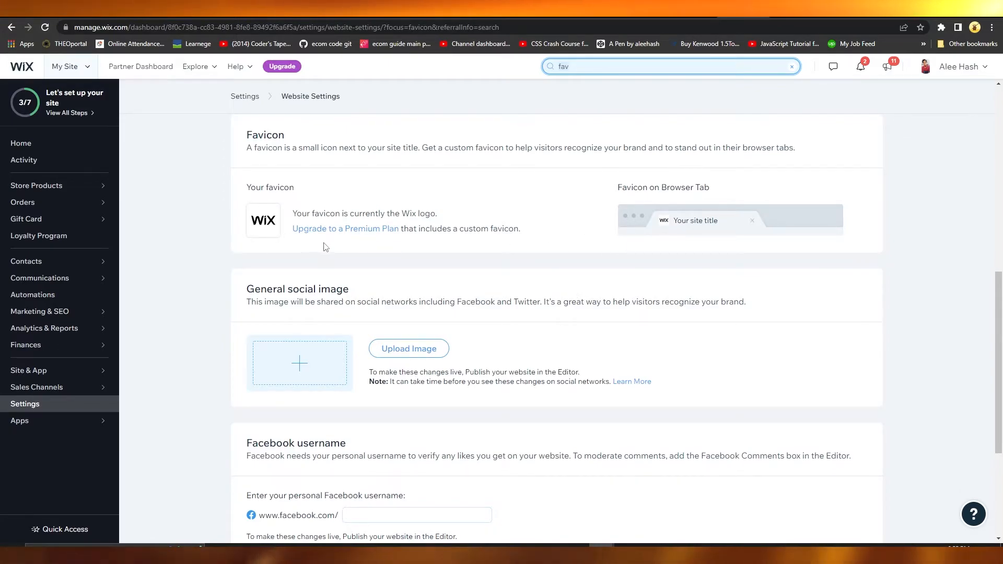
mouse_move(369, 237)
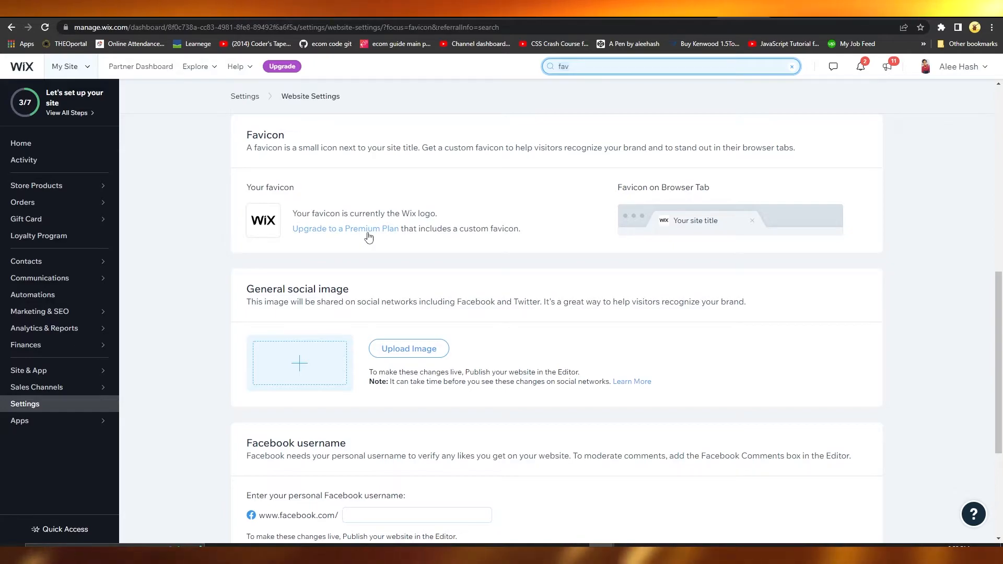